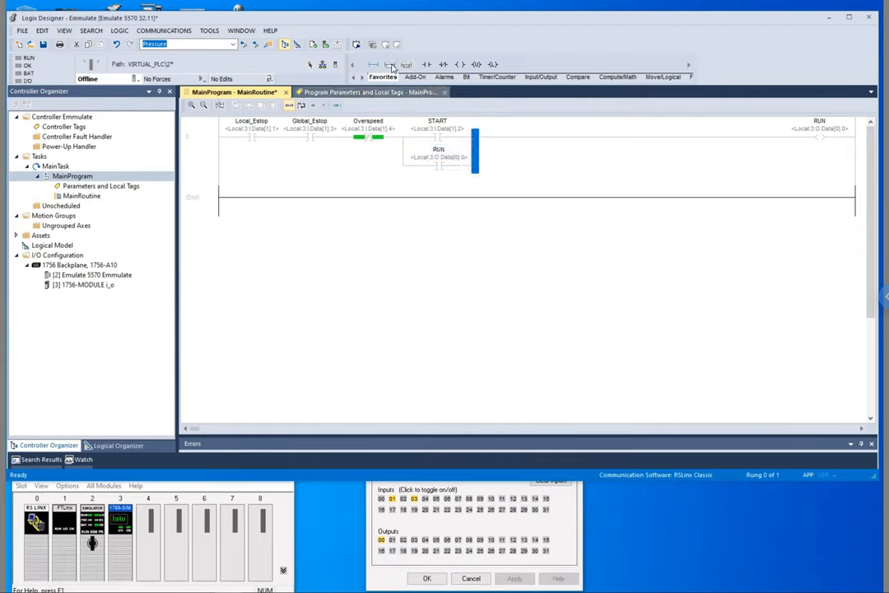
mouse_move(398, 66)
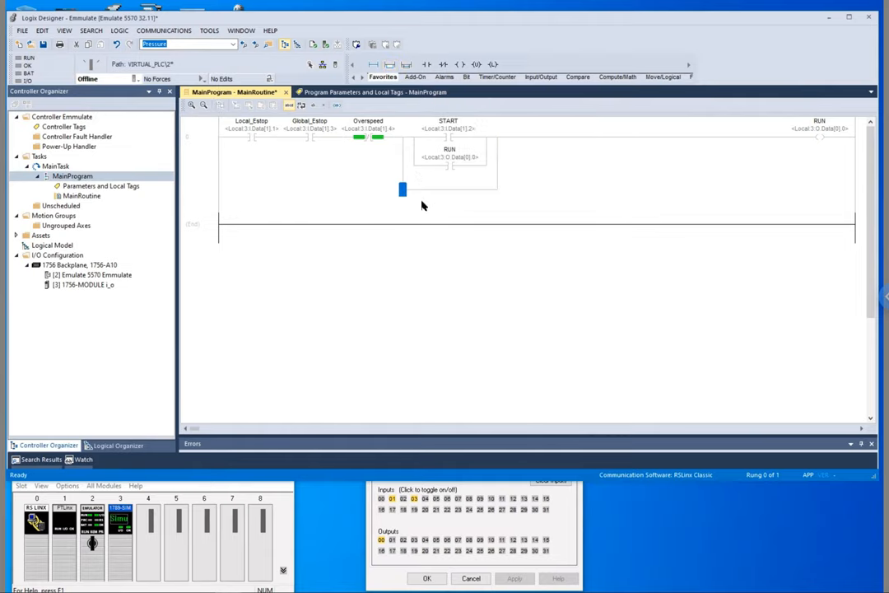
mouse_move(467, 174)
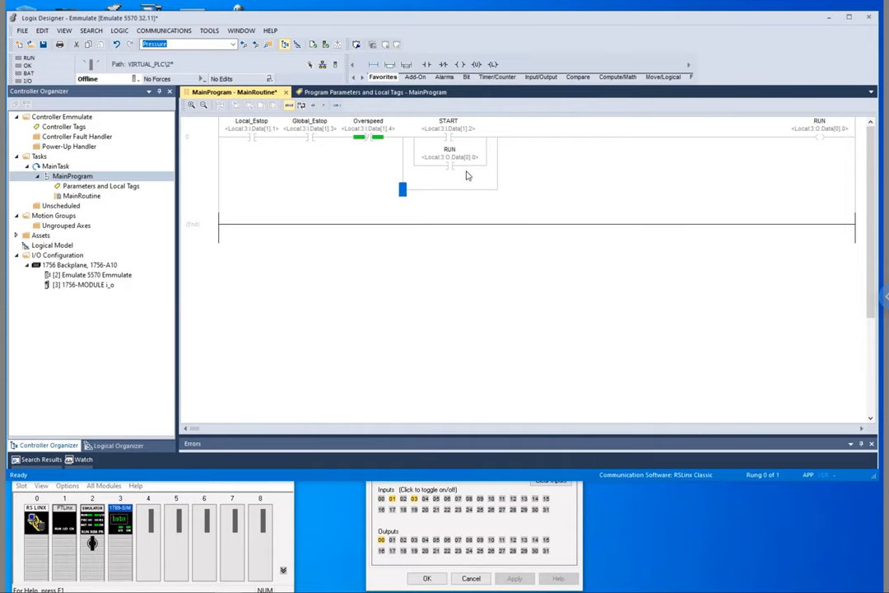
mouse_move(428, 64)
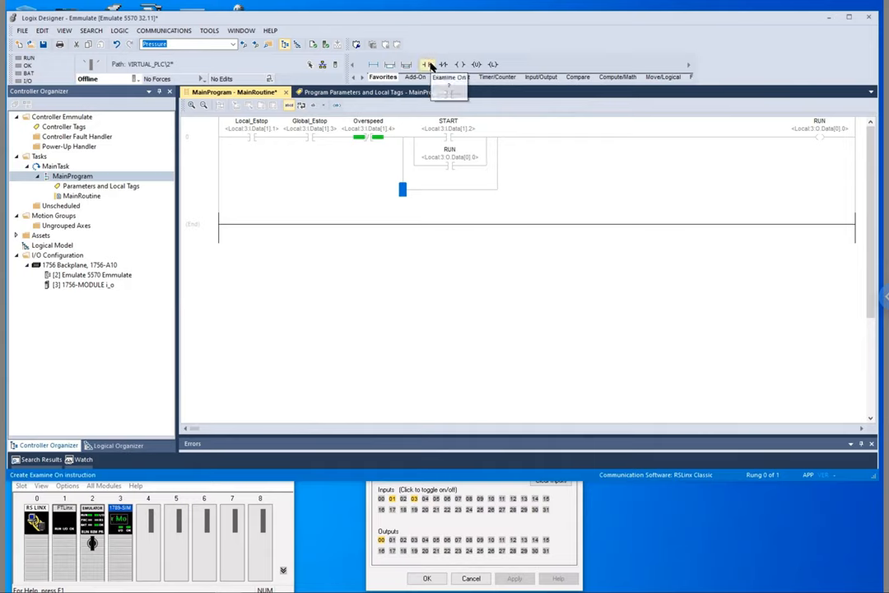
- Add an XIC JOG contact on a third parallel branch beneath START and RUN
click(428, 64)
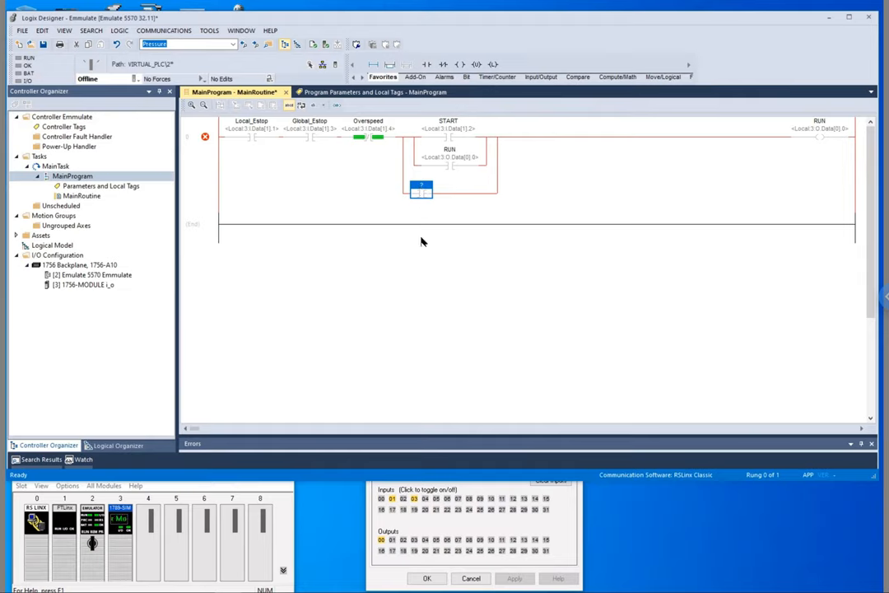
mouse_move(430, 185)
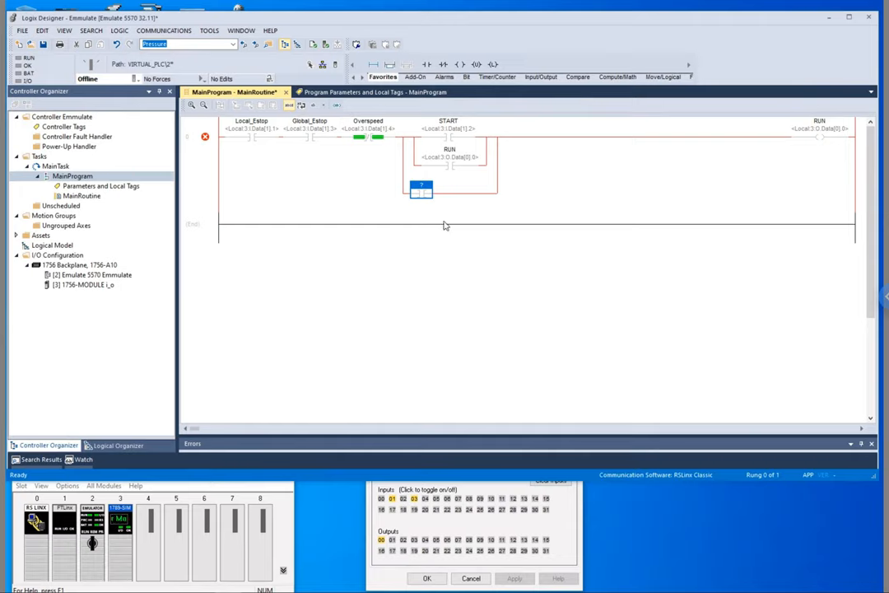
mouse_move(432, 203)
text(JOG)
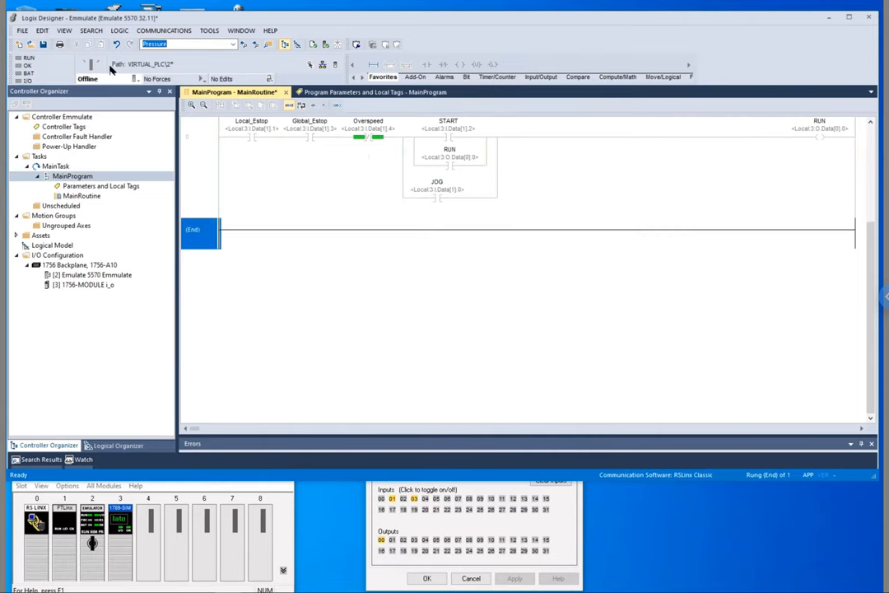
- Download the program to the emulated controller, return to Remote Run and toggle an input to test
click(125, 79)
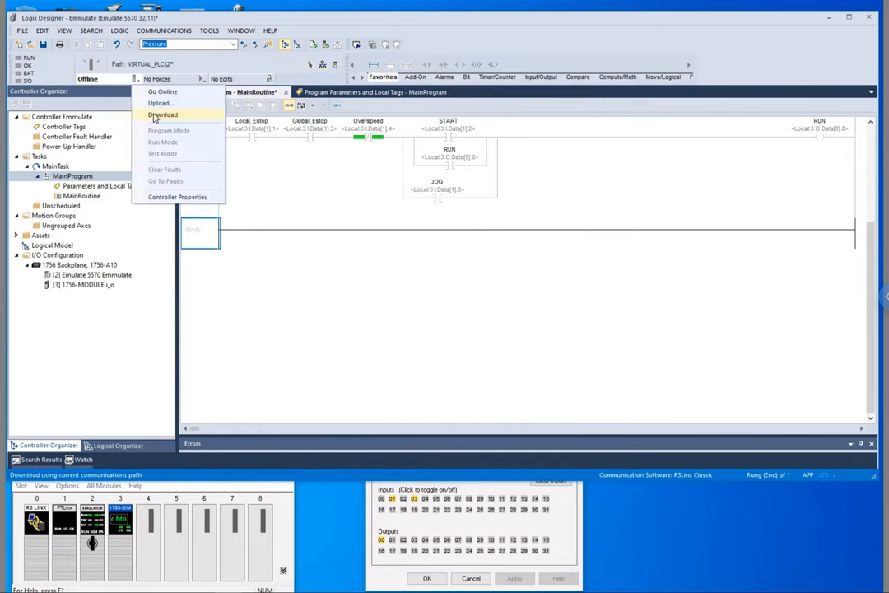
click(161, 115)
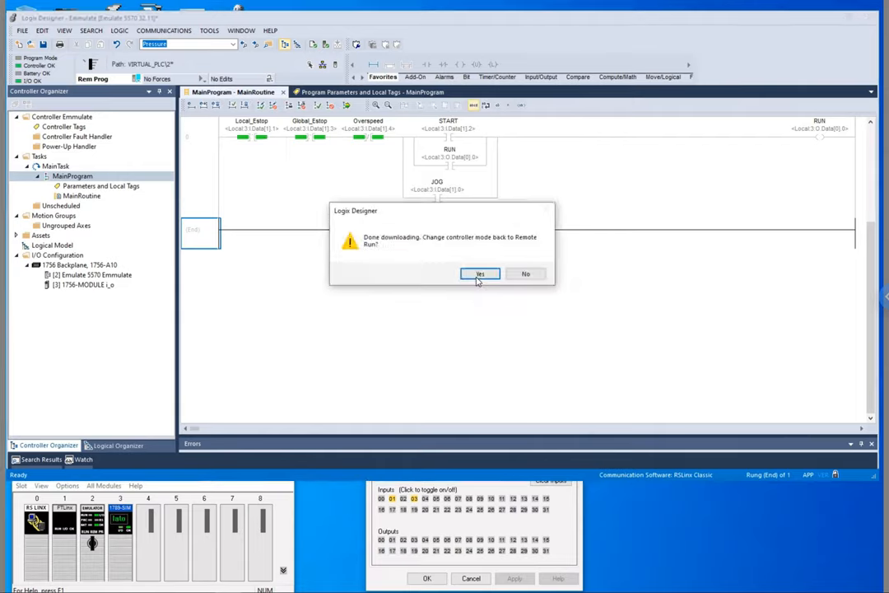
click(481, 273)
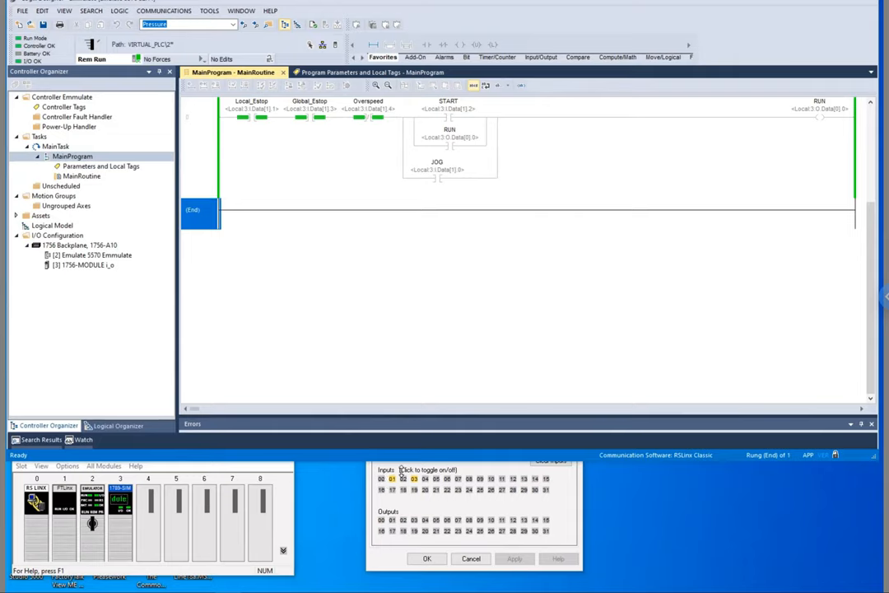
click(382, 478)
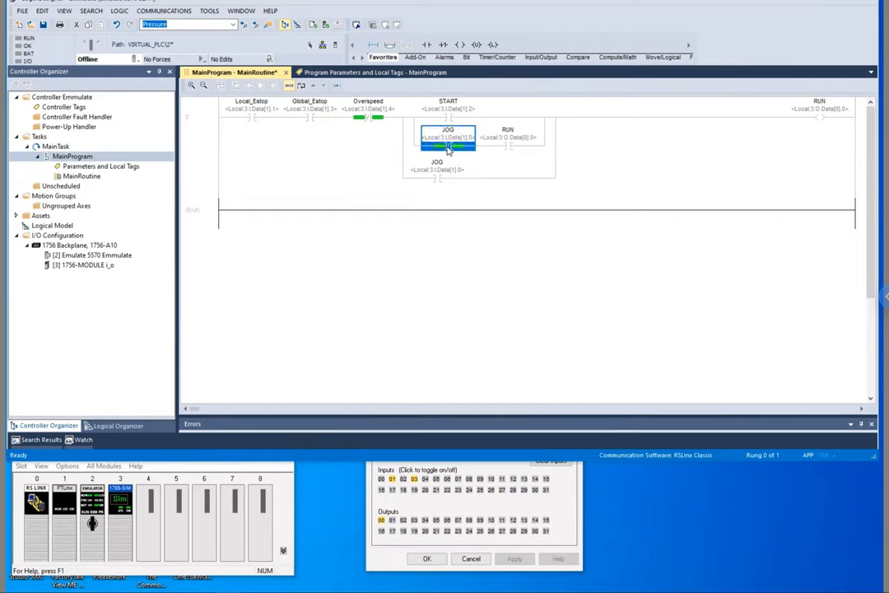
- Download the revised rung to the emulator and toggle a simulated input bit to test the jog
click(507, 139)
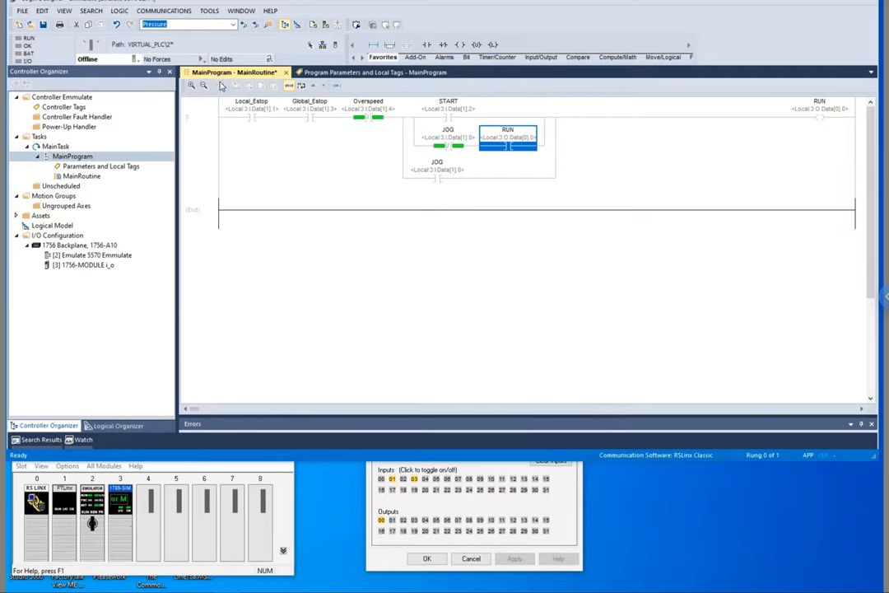
click(123, 59)
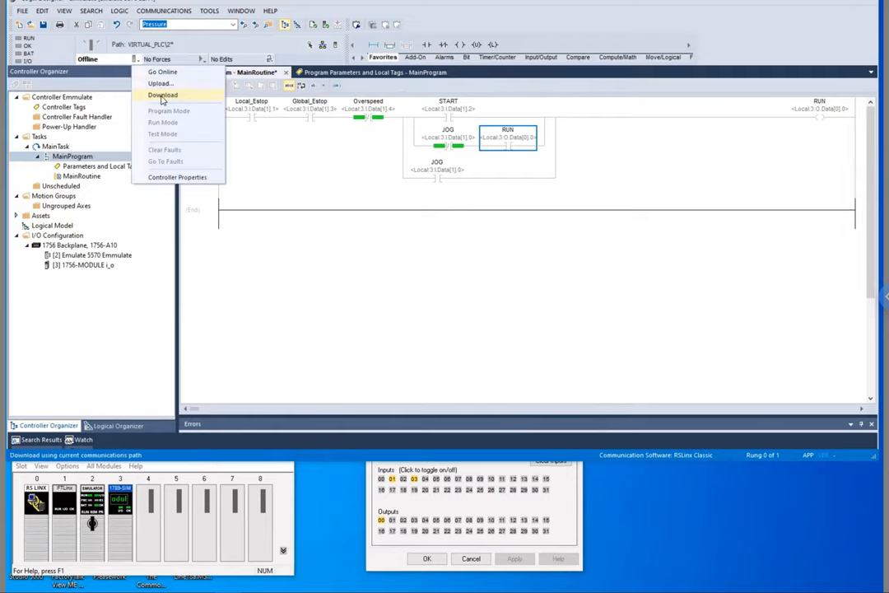
click(162, 94)
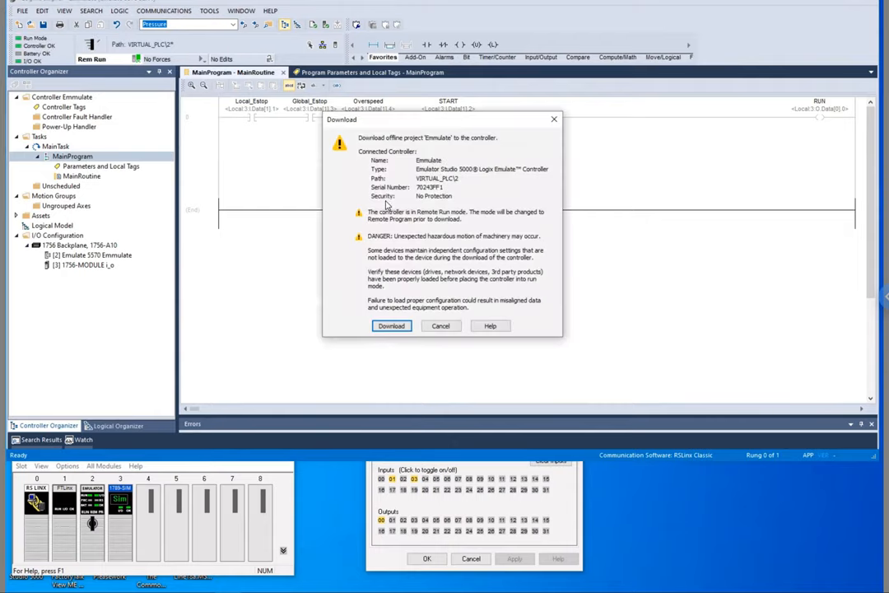
click(392, 326)
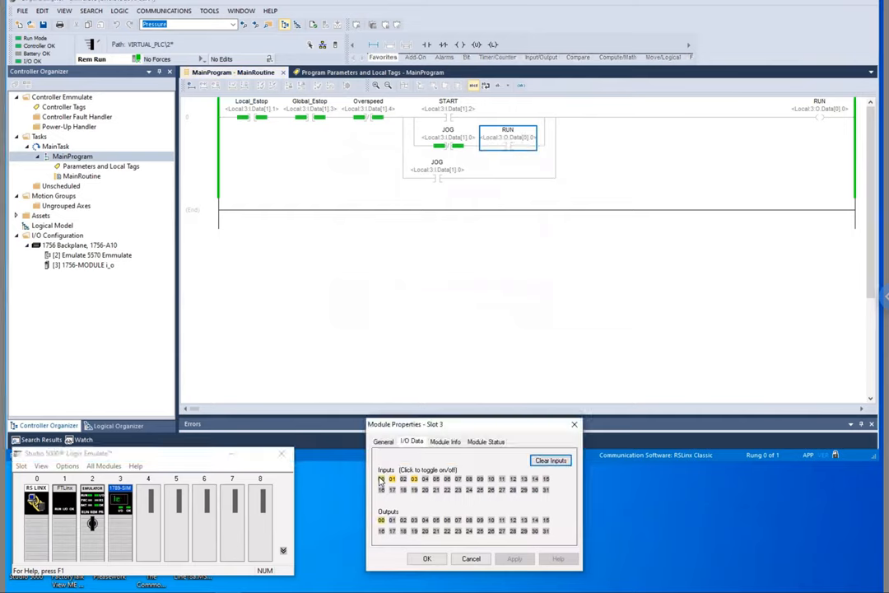
click(382, 478)
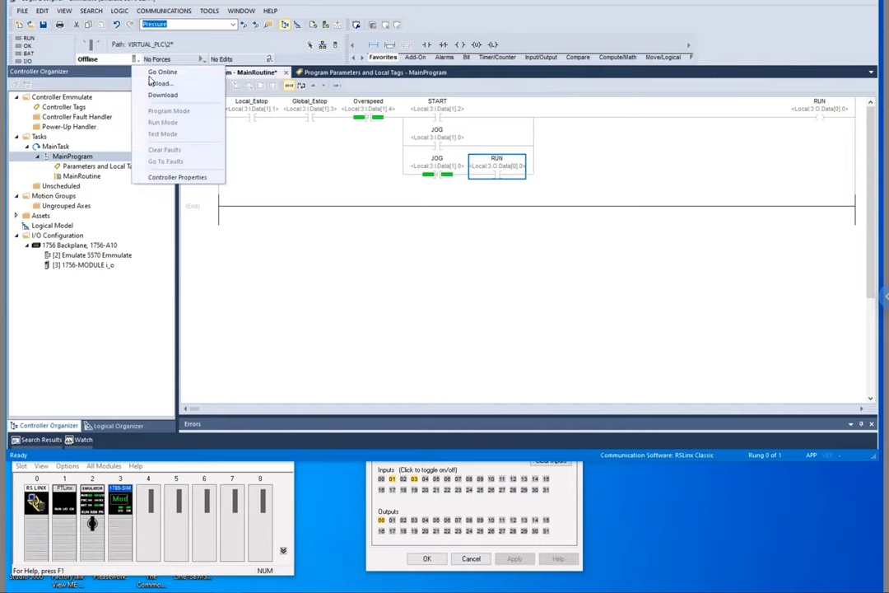
- Go online with the emulated controller and toggle a simulated input to test the logic
click(161, 72)
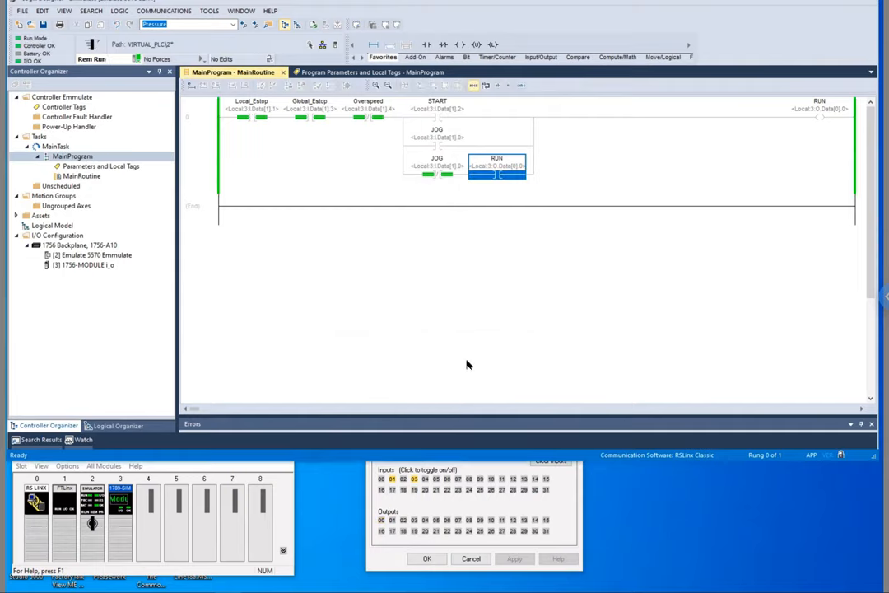
click(392, 479)
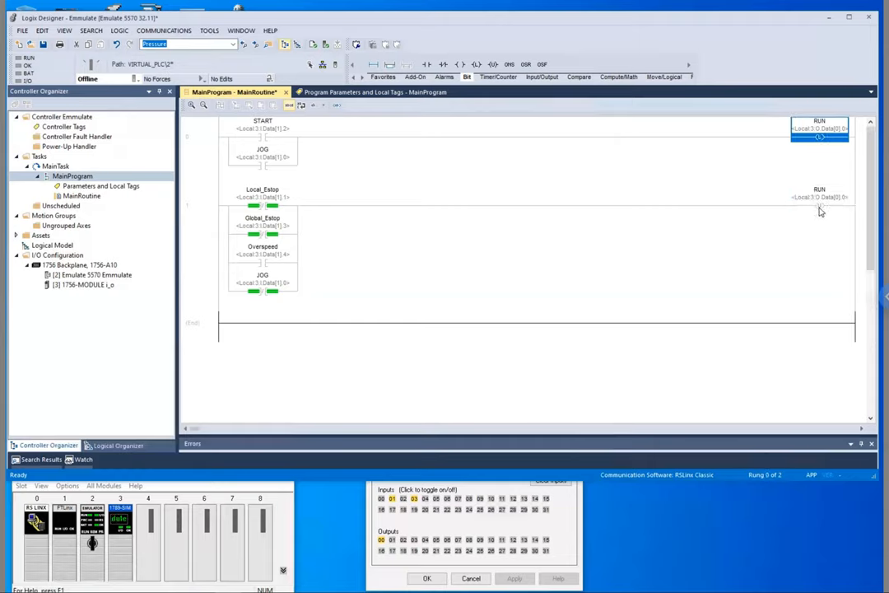
click(820, 197)
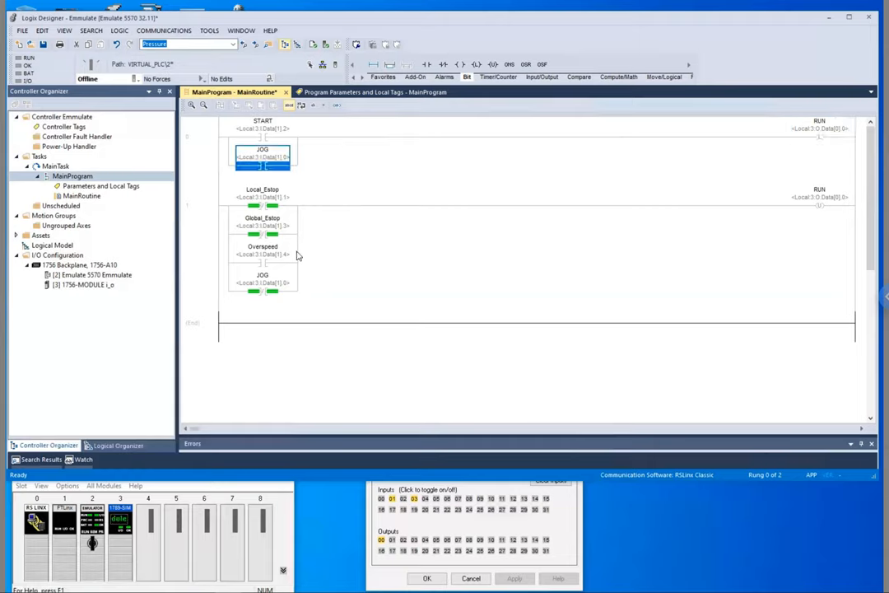
click(820, 128)
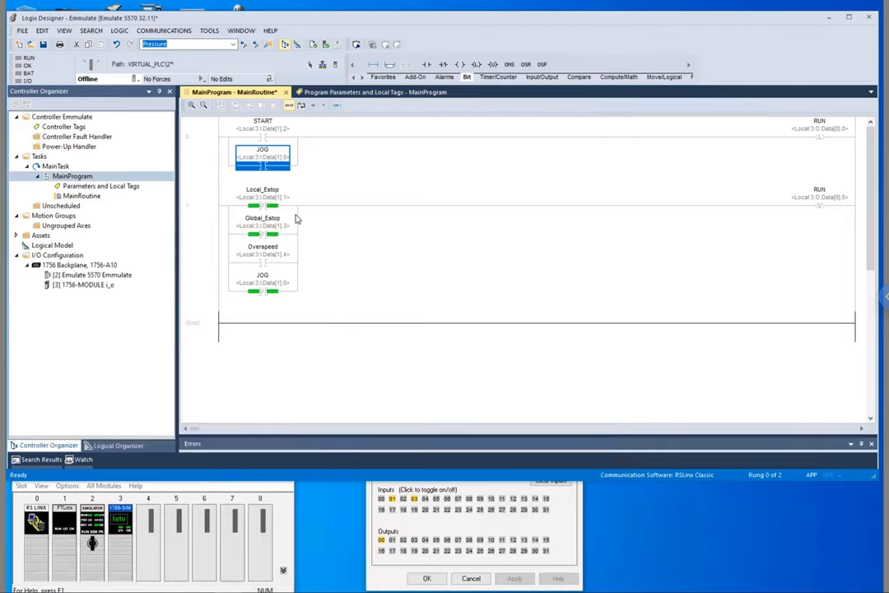
click(262, 227)
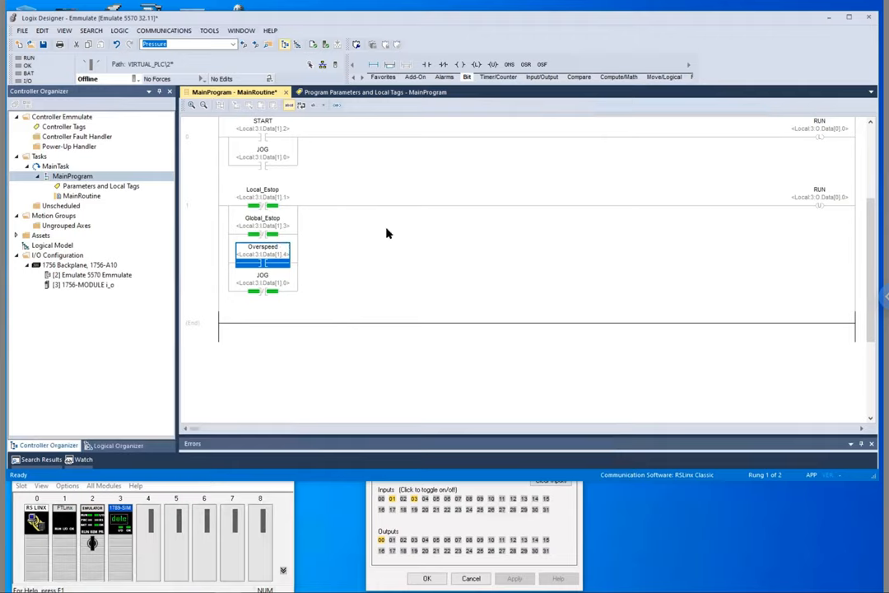
click(262, 224)
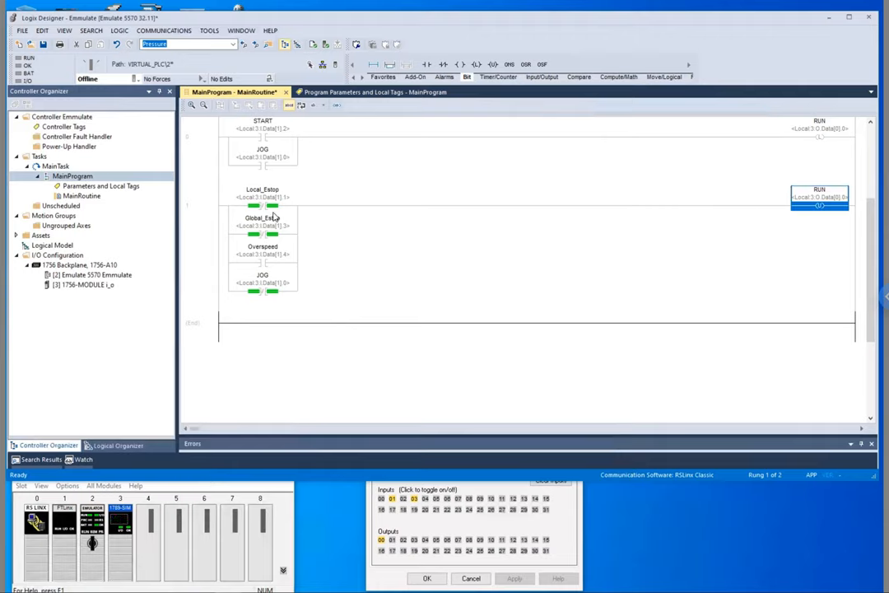
click(262, 222)
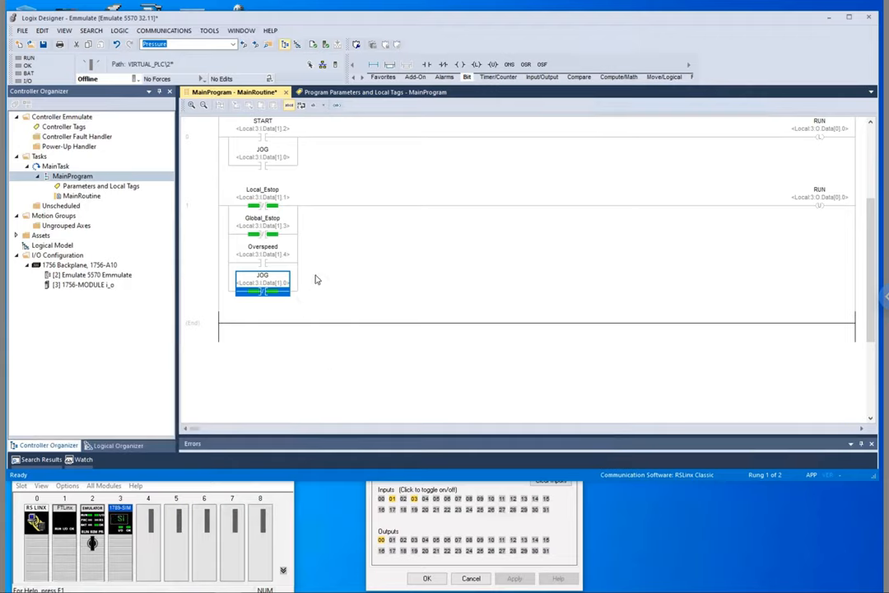
click(264, 156)
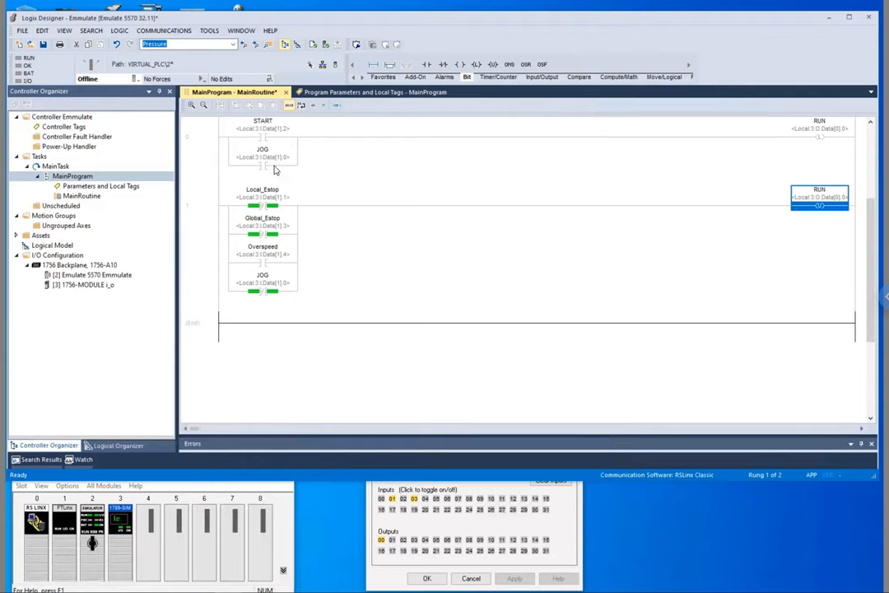
click(262, 157)
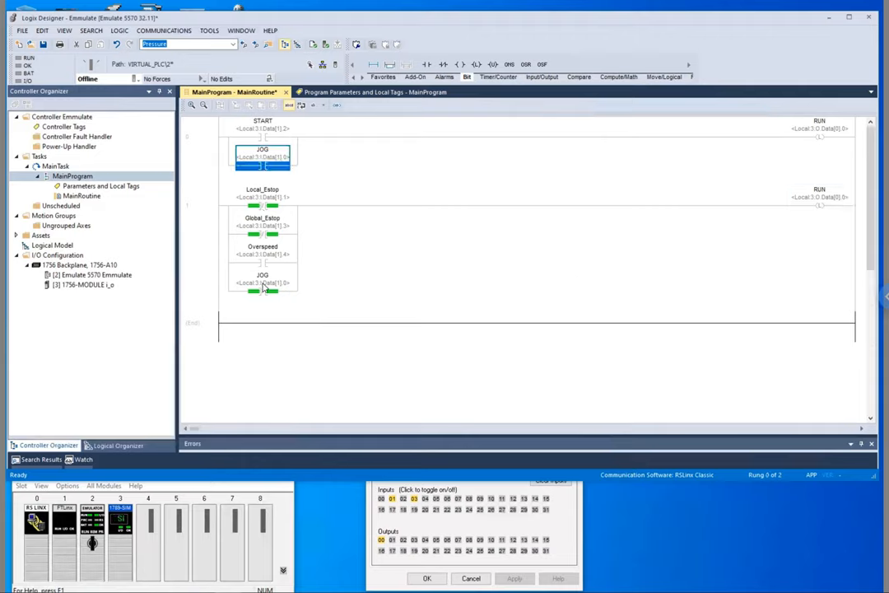
click(264, 283)
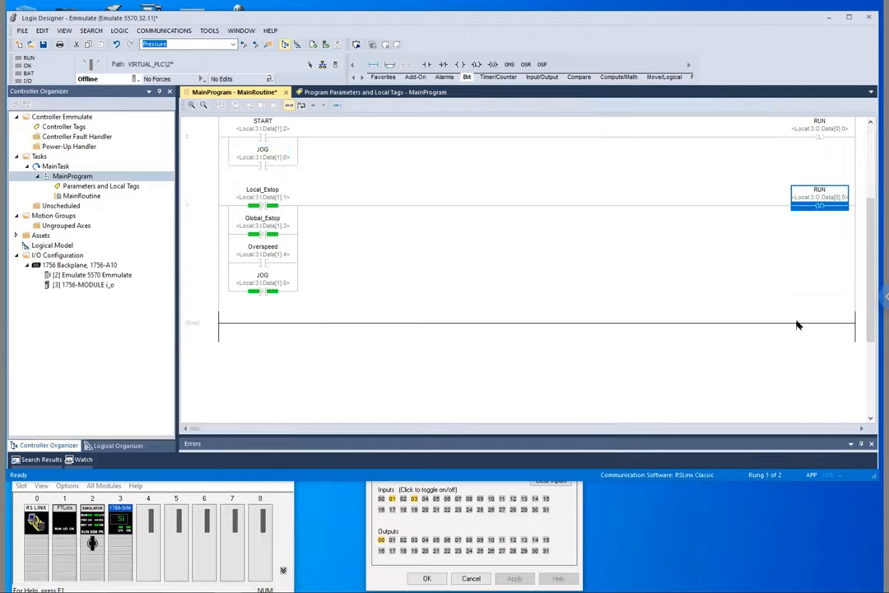
mouse_move(679, 354)
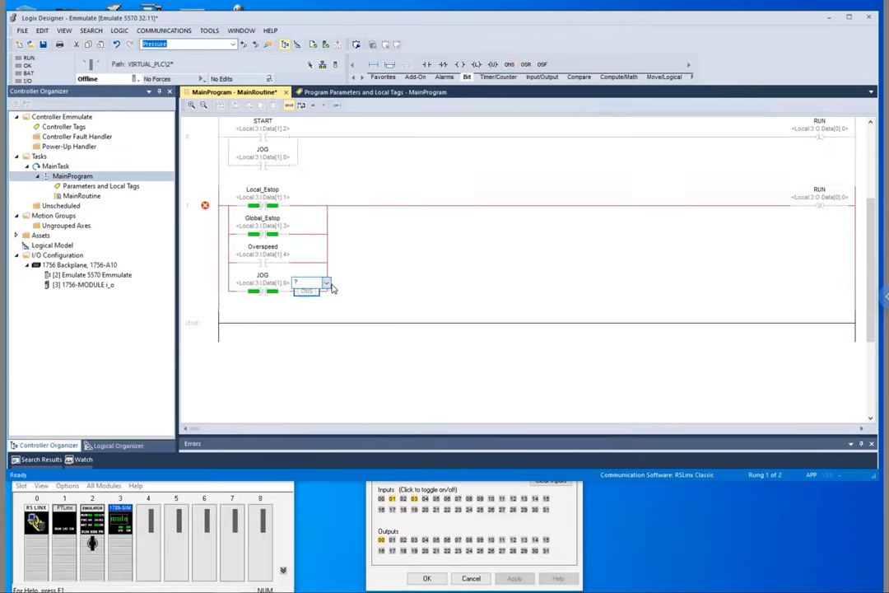
- Place an ONS after the JOG contact on the unlatch rung with a new BOOL tag oneshot
click(326, 283)
text(oneshot)
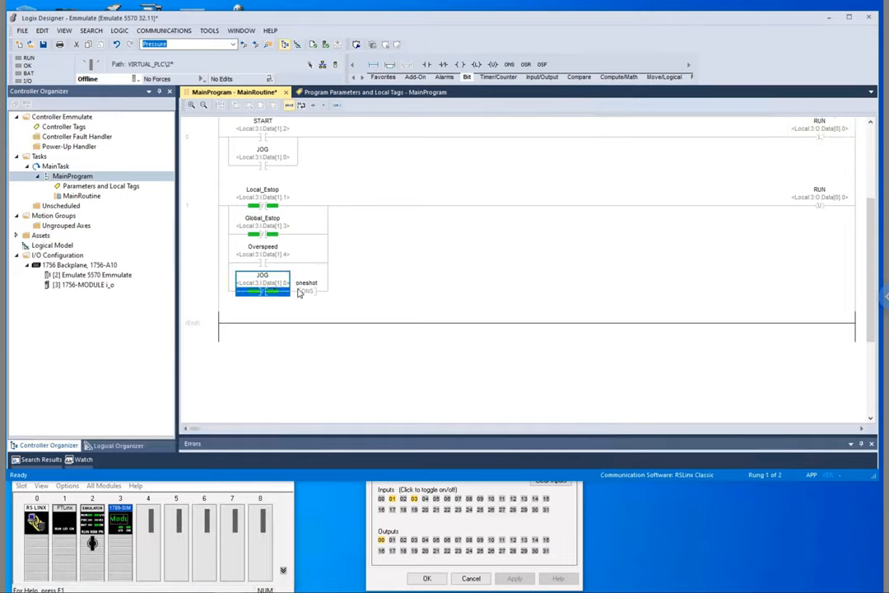
click(307, 284)
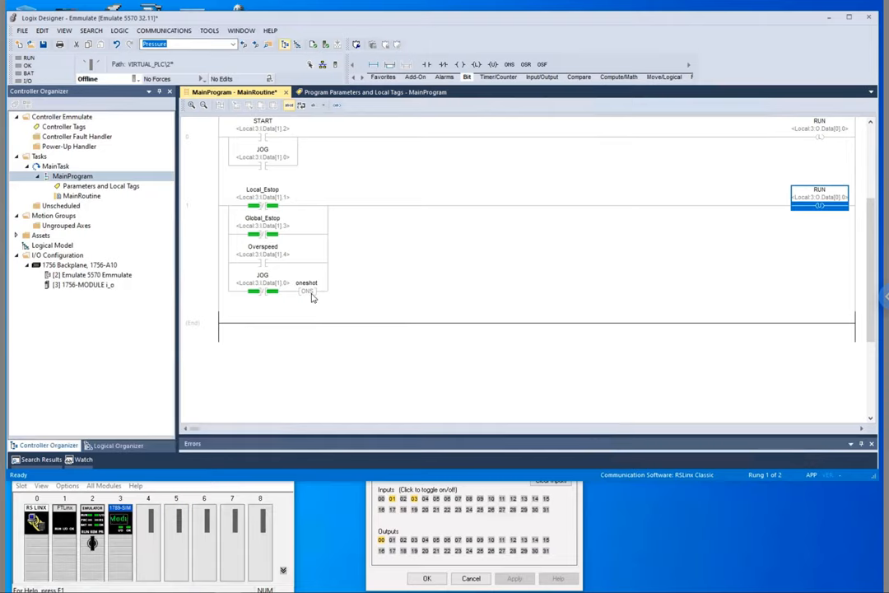
click(306, 286)
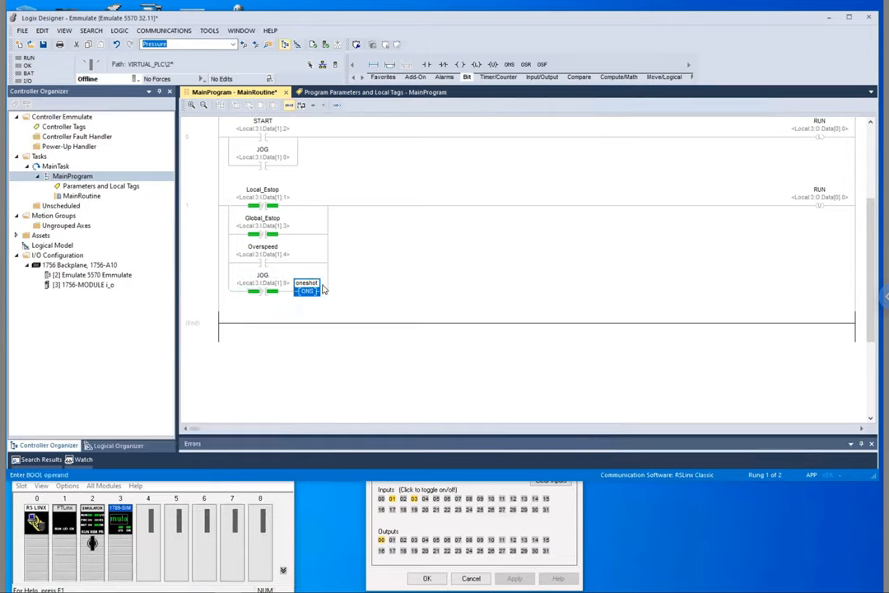
- Download the one-shot program to the Emulate controller and return it to Remote Run
click(89, 79)
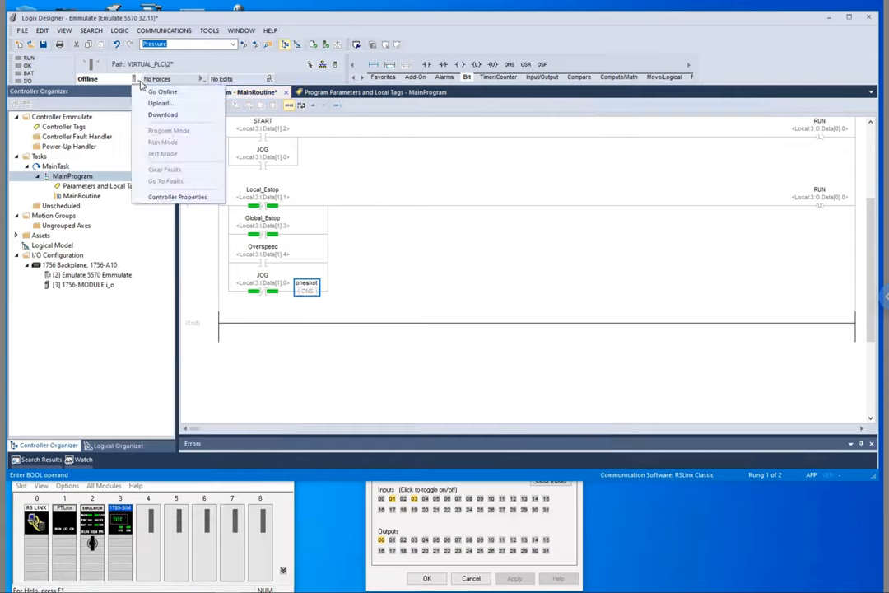
click(162, 93)
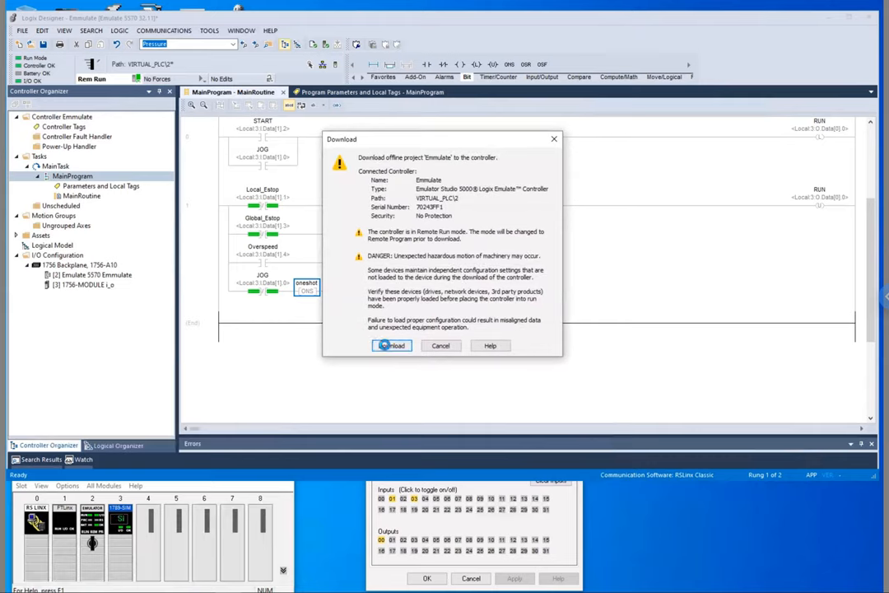
click(392, 345)
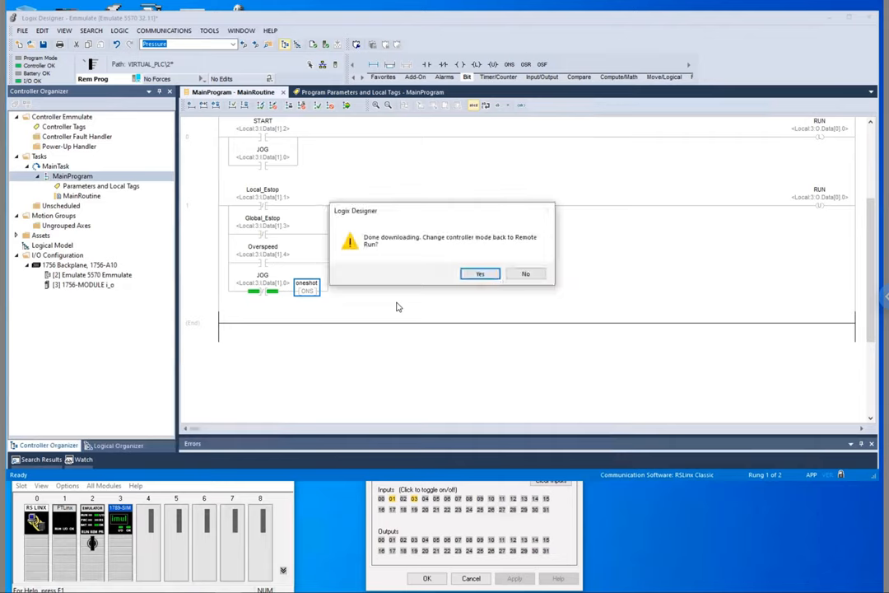
click(481, 274)
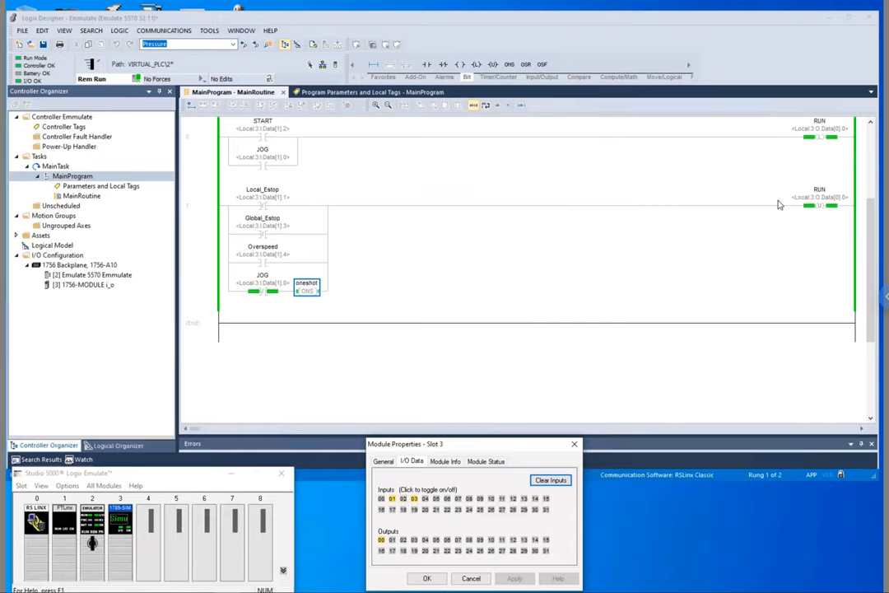
- Toggle the emulated input bits on and off to exercise the start, jog and one-shot logic online
click(392, 499)
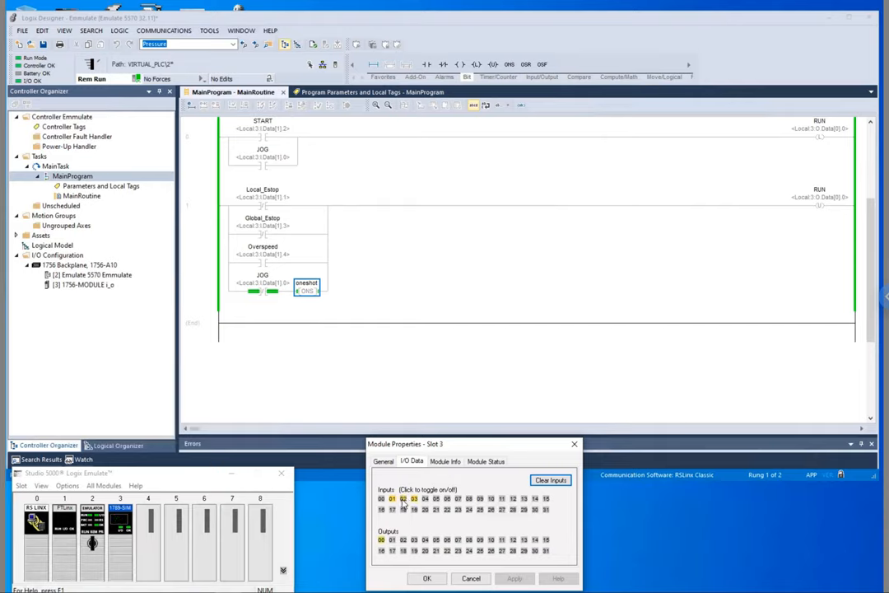
click(403, 497)
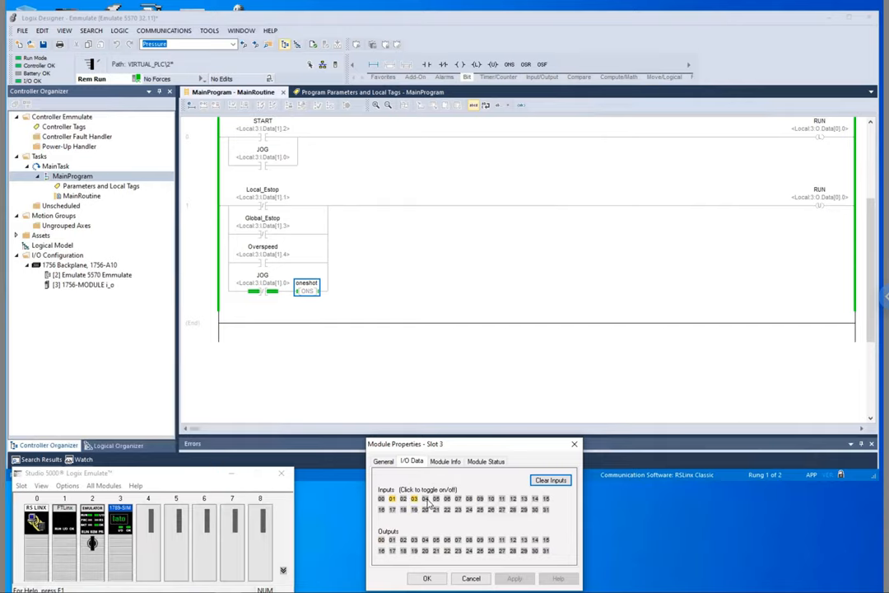
click(392, 499)
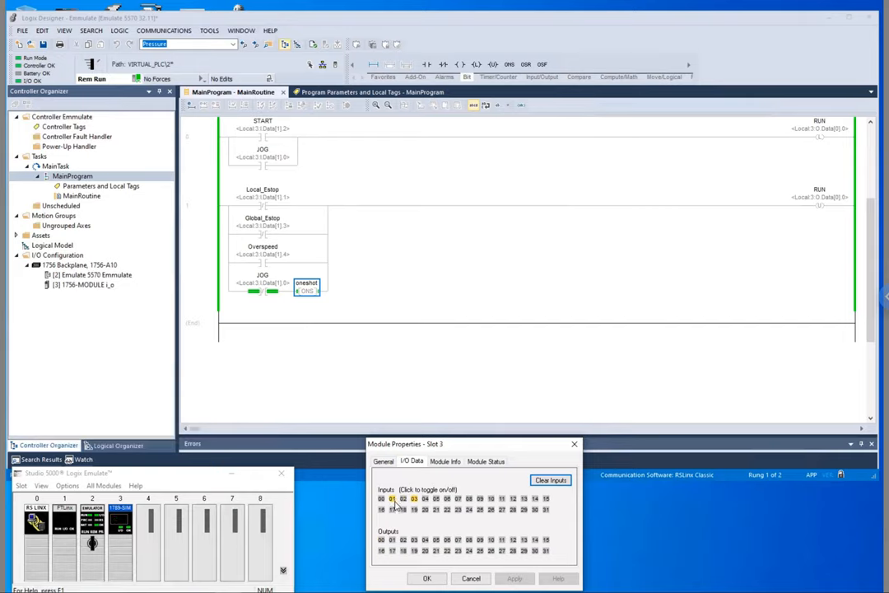
click(382, 497)
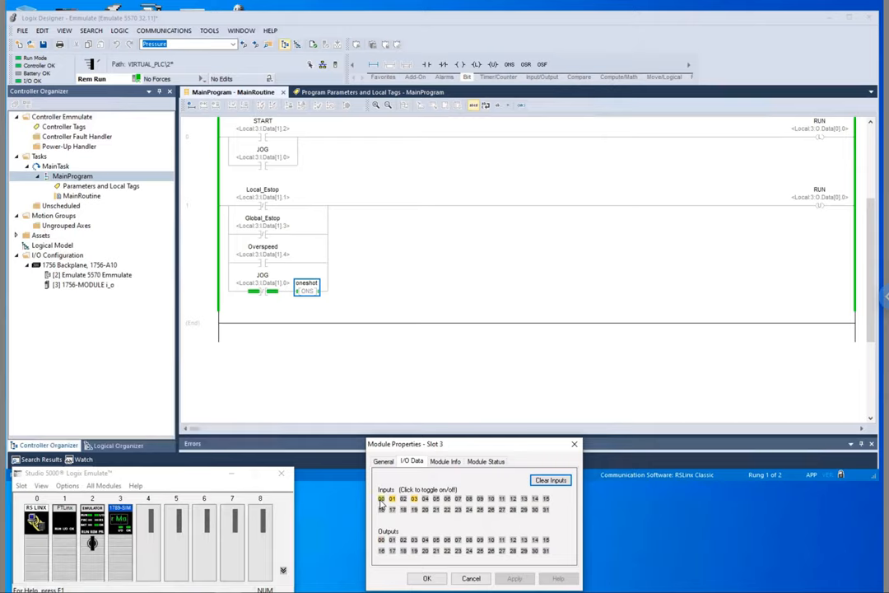
click(380, 498)
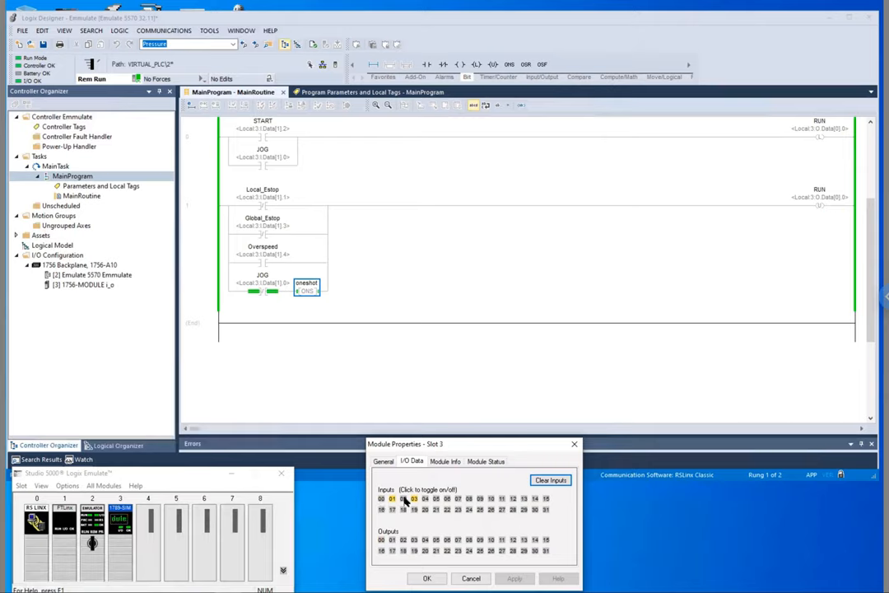